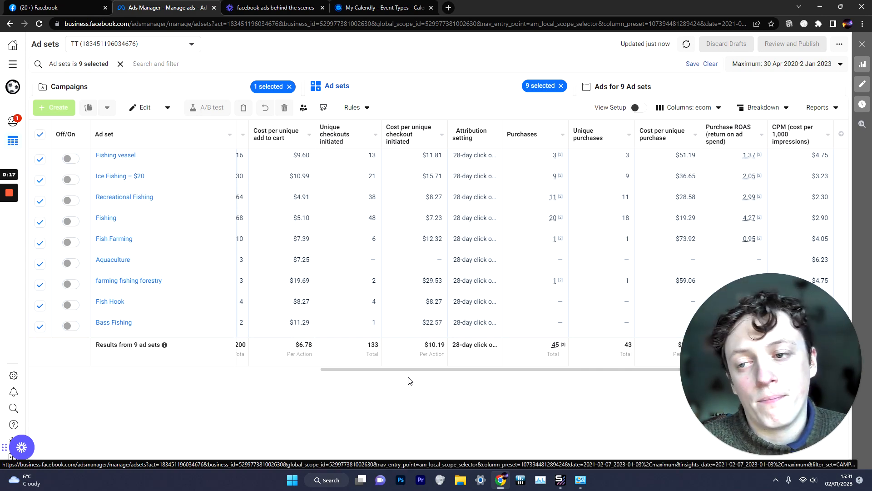
{"action": "mouse_move", "coordinate": [145, 169]}
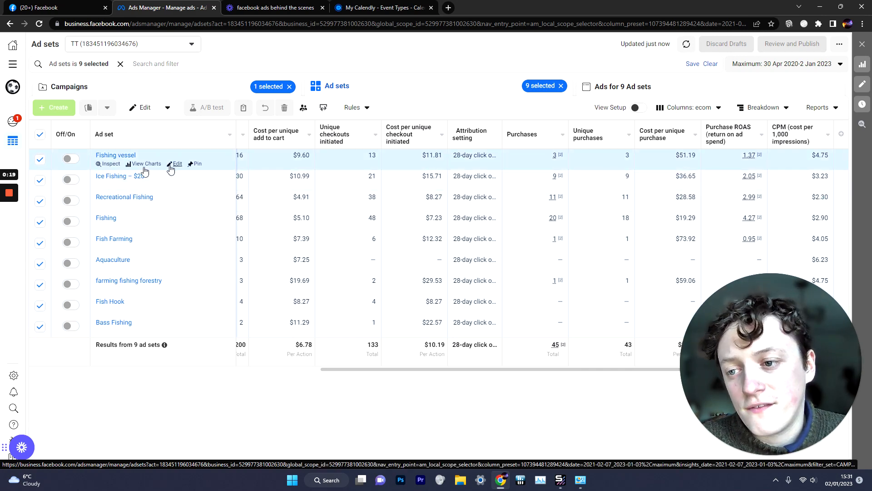
{"action": "mouse_move", "coordinate": [345, 268]}
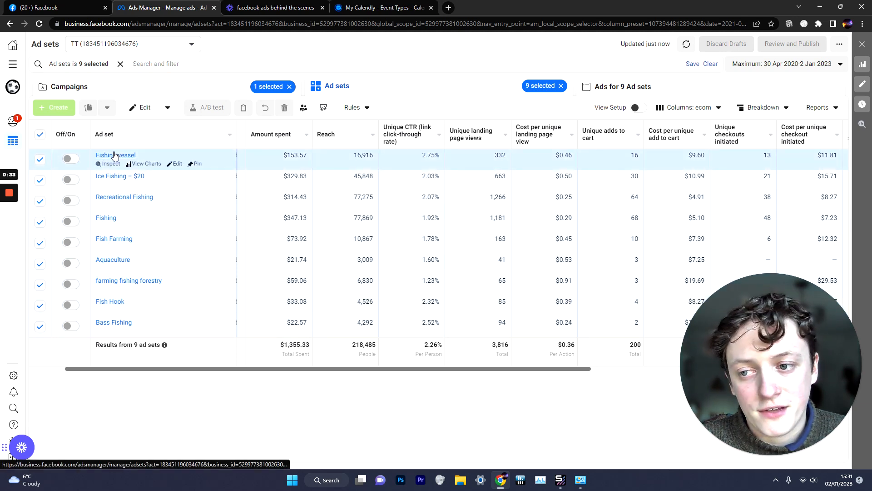
{"action": "mouse_move", "coordinate": [253, 188]}
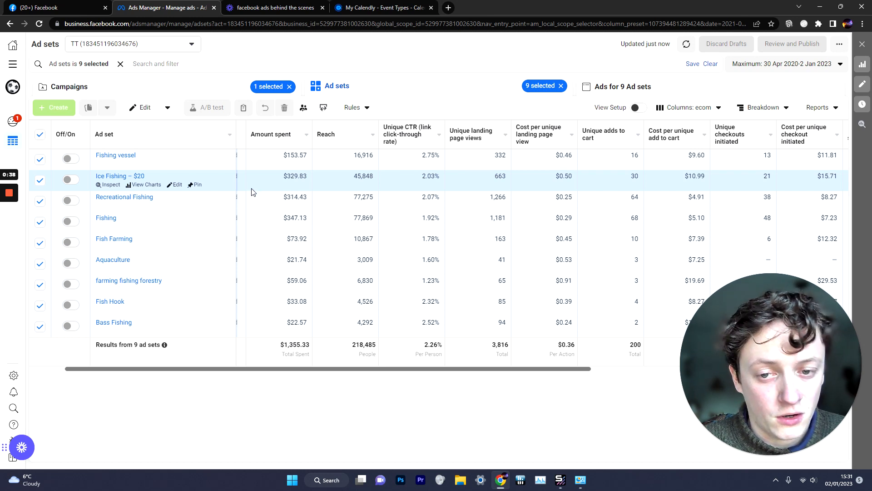
{"action": "mouse_move", "coordinate": [257, 168]}
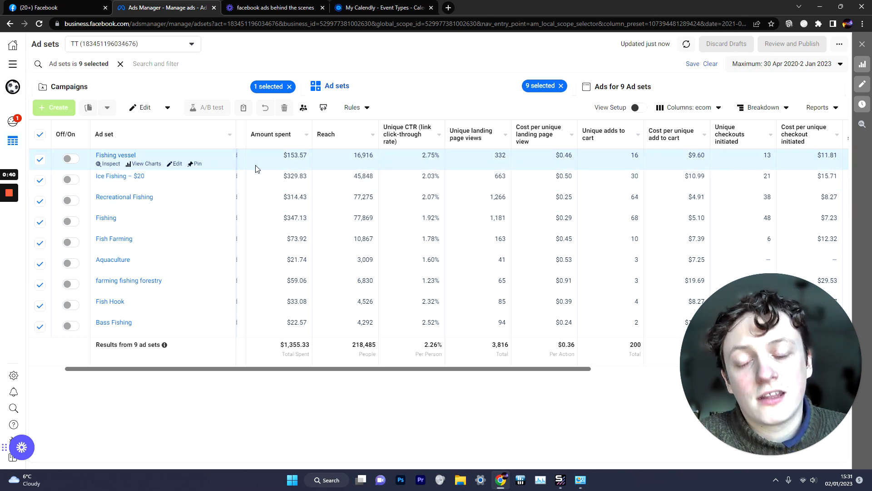
{"action": "mouse_move", "coordinate": [286, 271]}
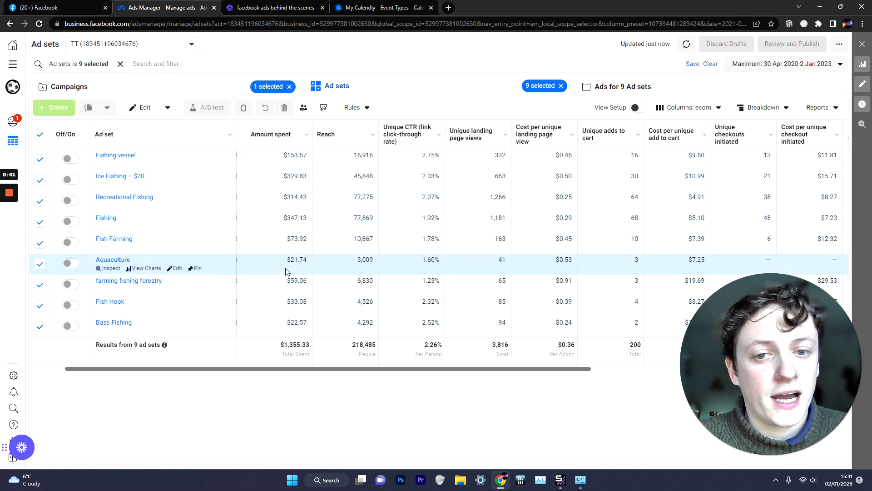
{"action": "mouse_move", "coordinate": [118, 144]}
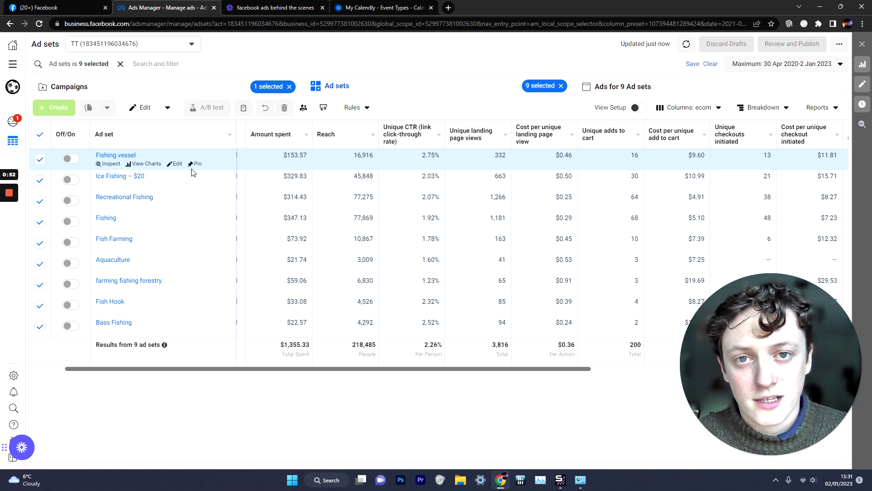
{"action": "mouse_move", "coordinate": [272, 177]}
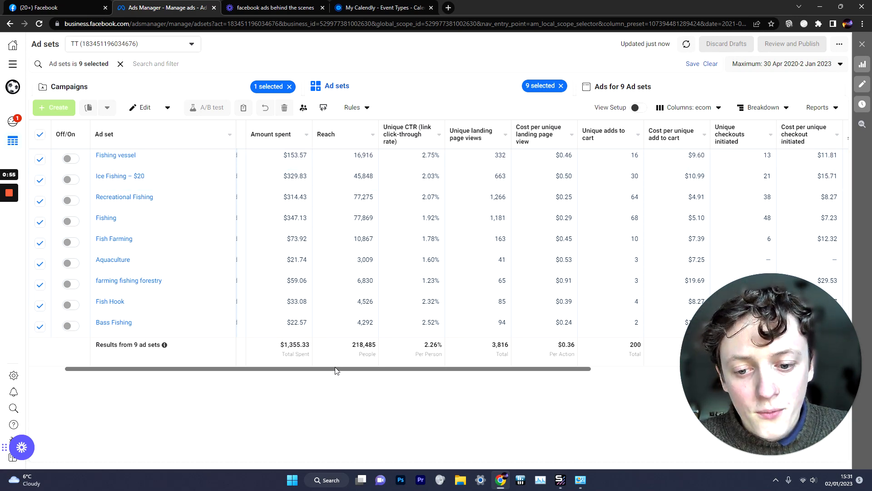
Scroll right through the ad set metrics, highlighting the total cost per landing page view
{"action": "scroll", "scroll_direction": "right", "scroll_amount": 3}
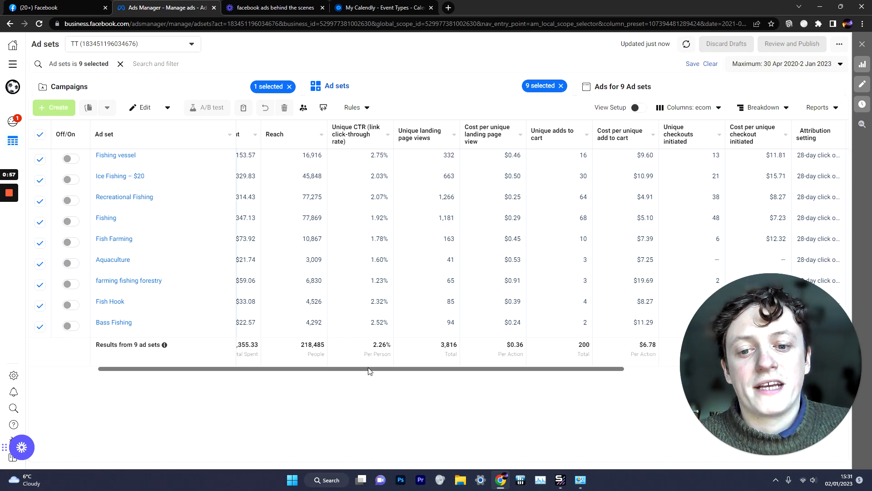
{"action": "mouse_move", "coordinate": [305, 255]}
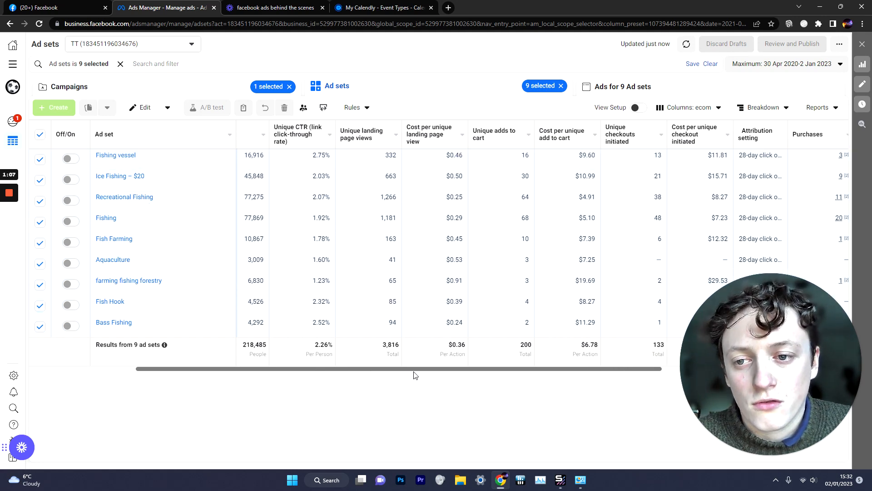
{"action": "scroll", "scroll_direction": "right", "scroll_amount": 3}
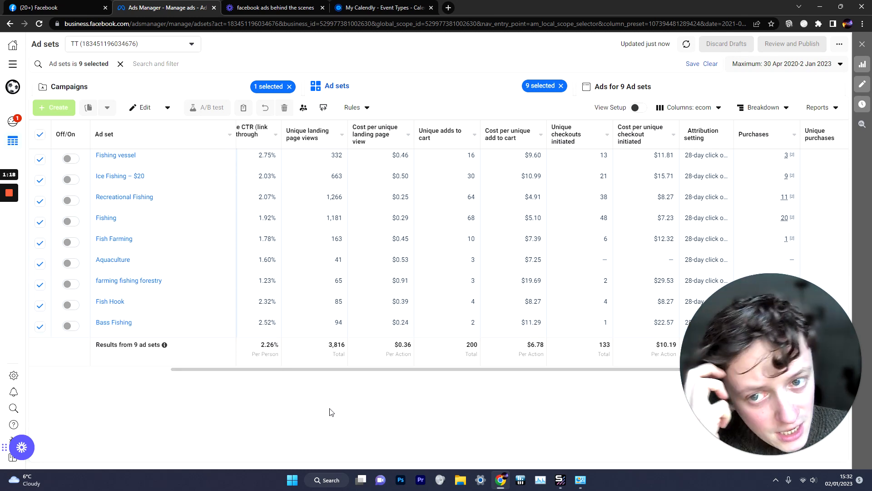
{"action": "mouse_move", "coordinate": [270, 366]}
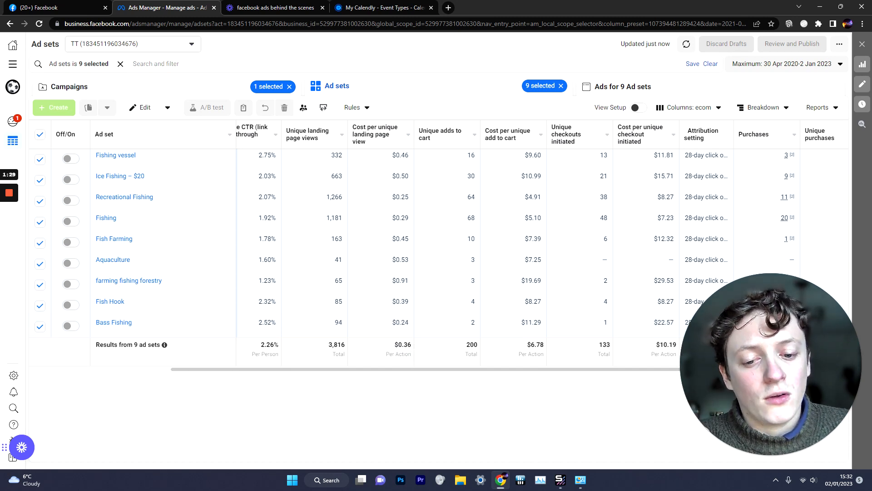
{"action": "double_click", "coordinate": [403, 344]}
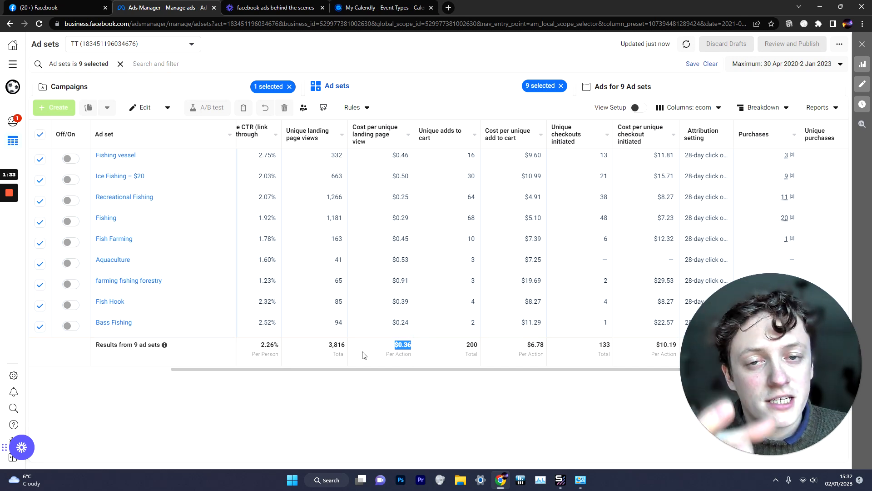
{"action": "mouse_move", "coordinate": [396, 318]}
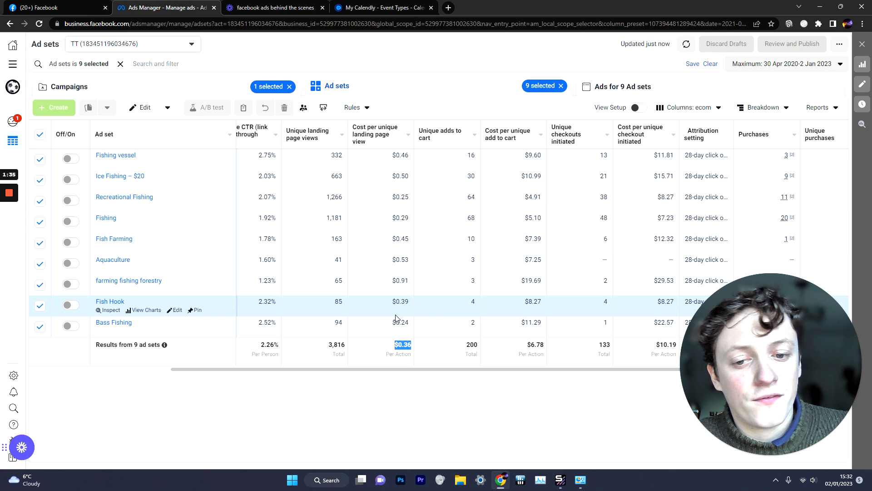
{"action": "mouse_move", "coordinate": [378, 276]}
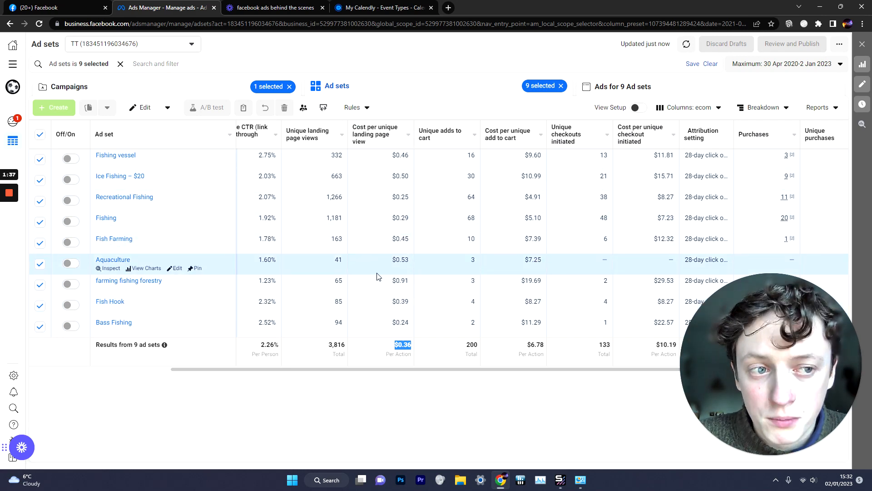
{"action": "mouse_move", "coordinate": [390, 348]}
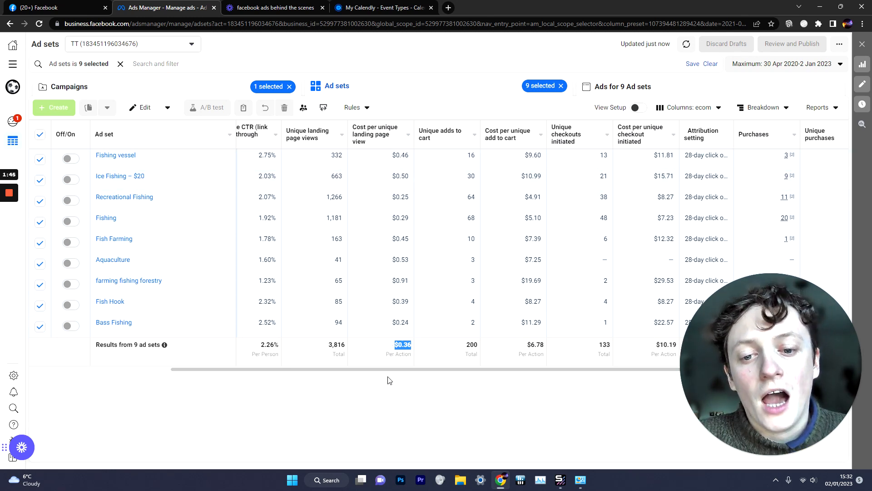
{"action": "mouse_move", "coordinate": [417, 378]}
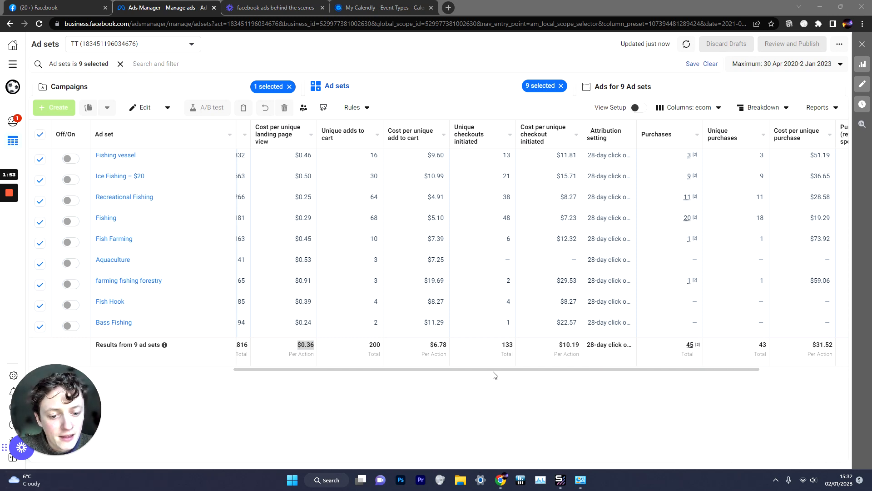
{"action": "mouse_move", "coordinate": [604, 387]}
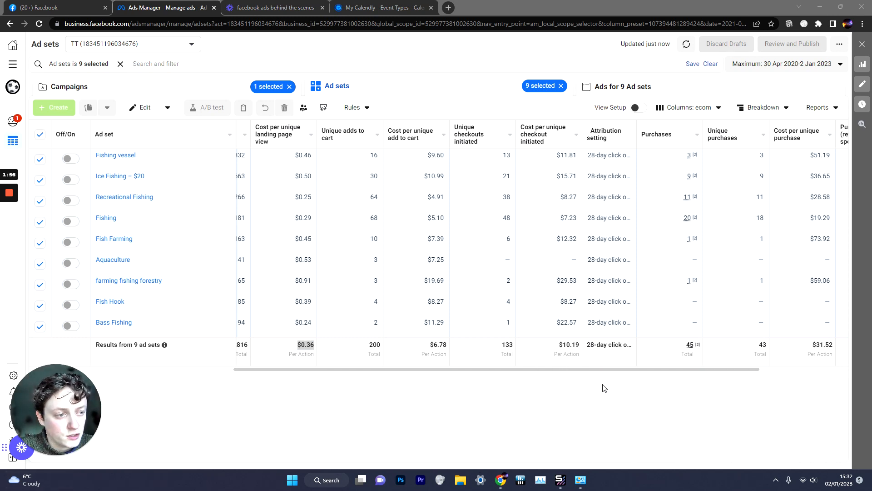
{"action": "mouse_move", "coordinate": [335, 347]}
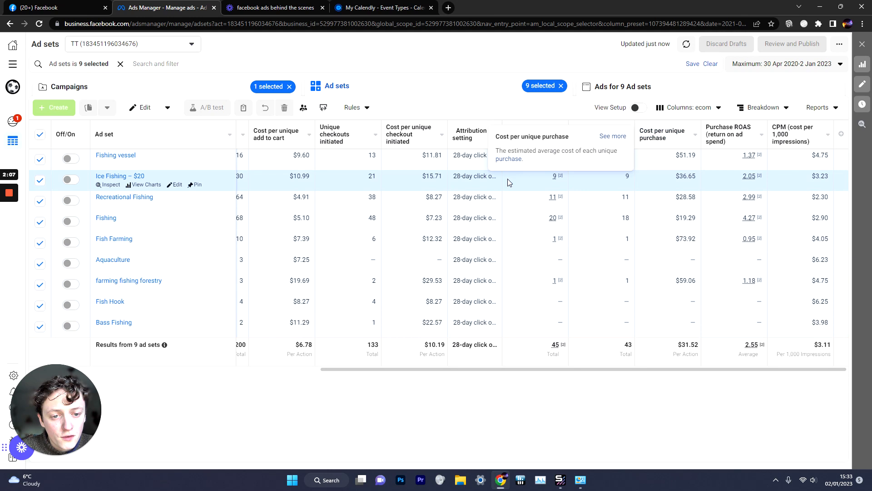
{"action": "mouse_move", "coordinate": [742, 190]}
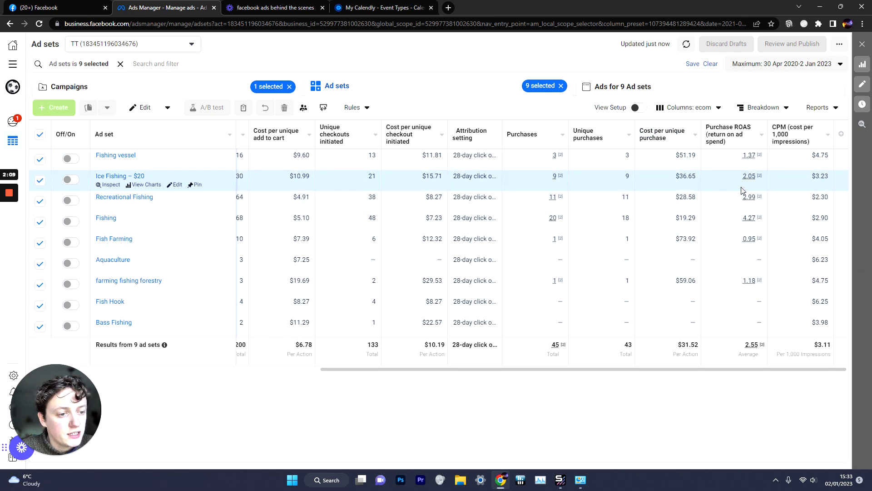
{"action": "mouse_move", "coordinate": [742, 368]}
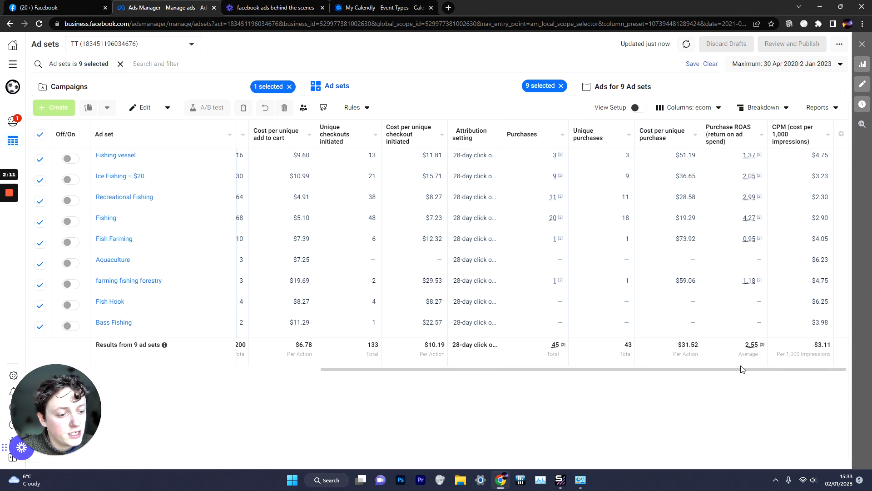
{"action": "double_click", "coordinate": [748, 348]}
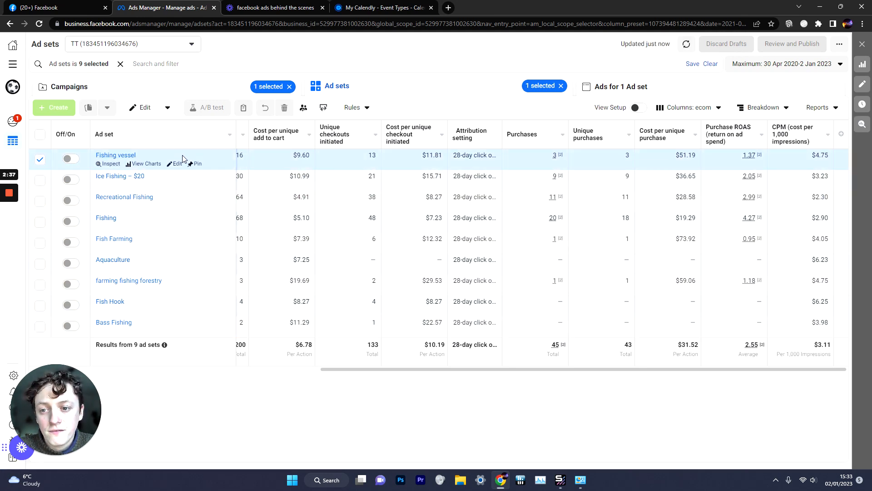
{"action": "mouse_move", "coordinate": [240, 164]}
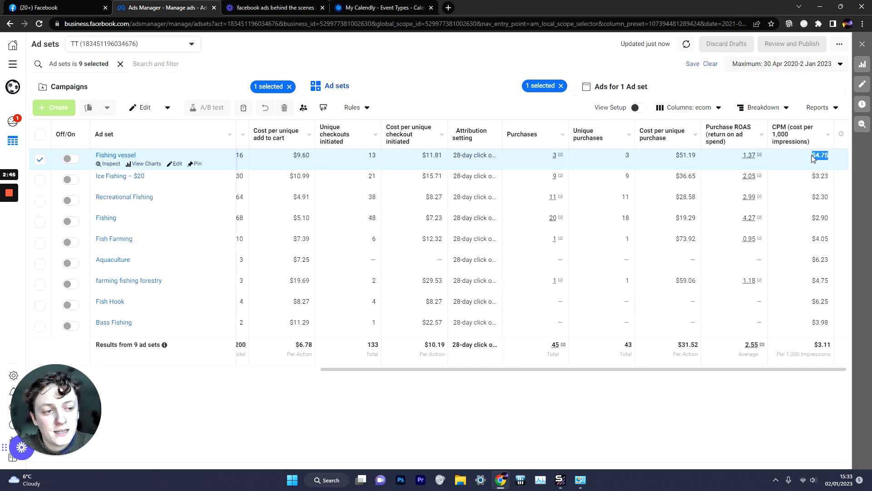
{"action": "mouse_move", "coordinate": [312, 176]}
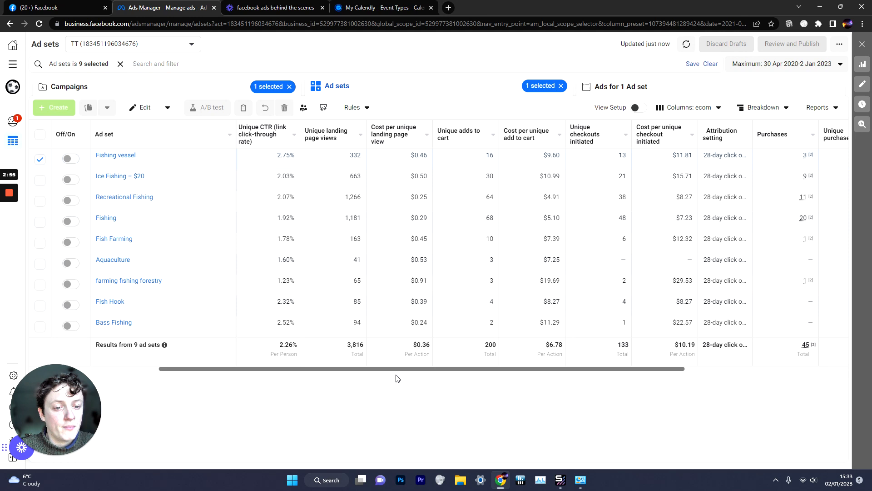
Sort the nine ad sets by cost per unique checkout and scroll right to Purchase ROAS
{"action": "scroll", "scroll_direction": "right", "scroll_amount": 3}
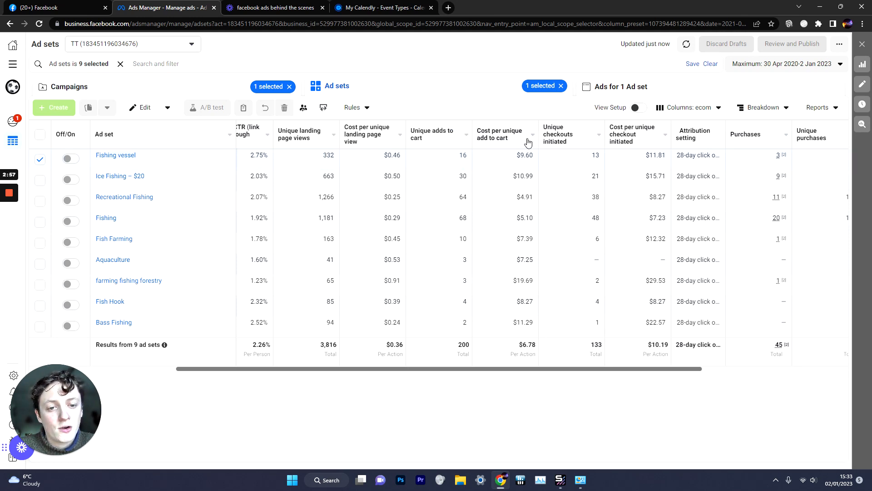
{"action": "left_click", "coordinate": [497, 134]}
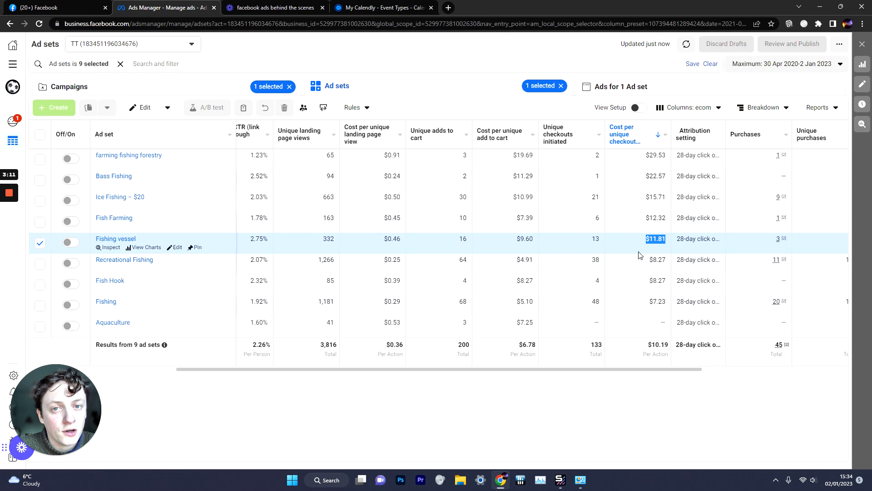
{"action": "mouse_move", "coordinate": [611, 239]}
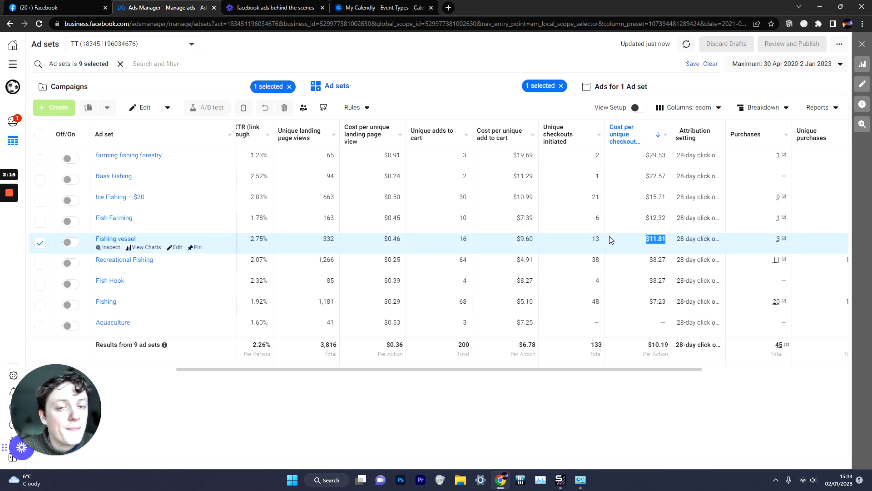
{"action": "mouse_move", "coordinate": [613, 375]}
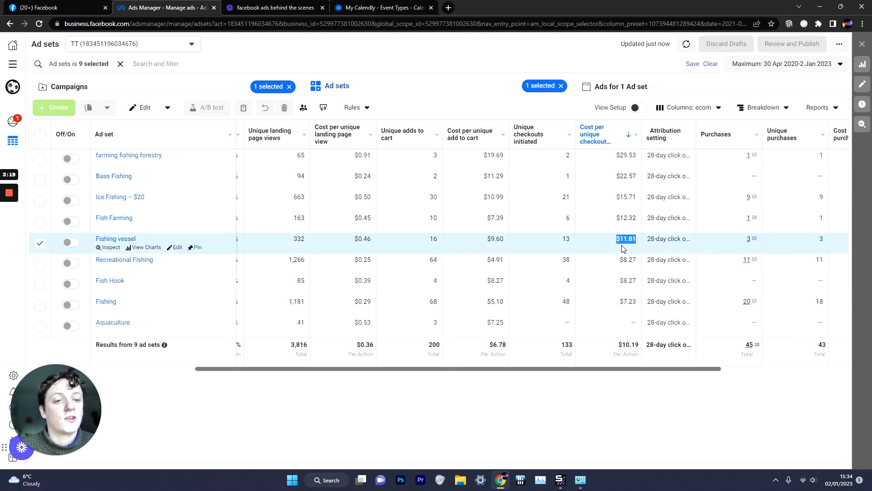
{"action": "mouse_move", "coordinate": [640, 261]}
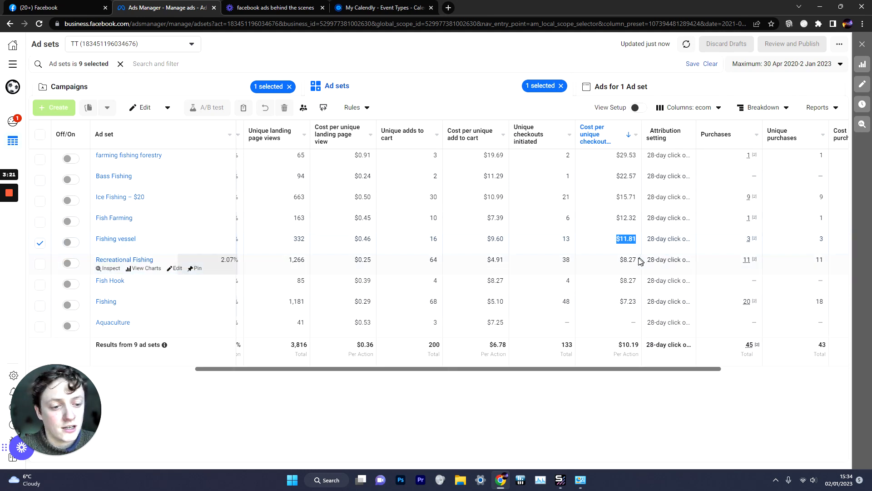
{"action": "scroll", "scroll_direction": "right", "scroll_amount": 3}
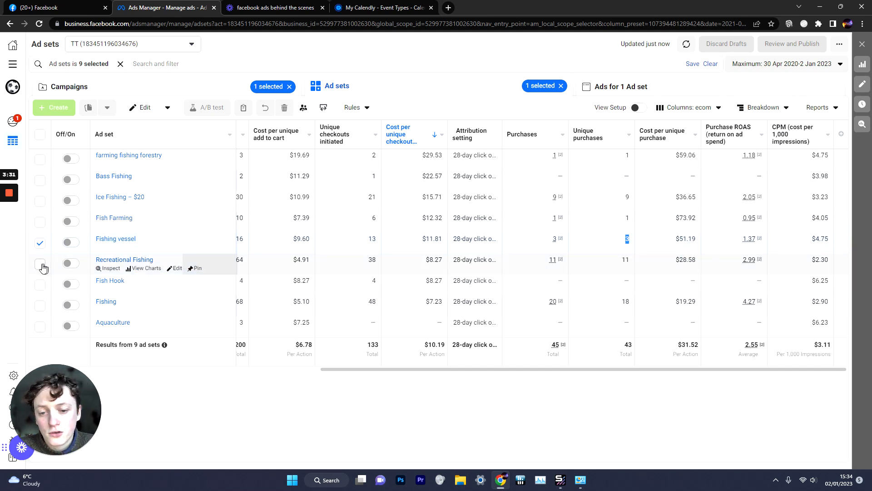
Tick Recreational Fishing, showing 11 purchases at $28.58 each and 2.99 ROAS
{"action": "left_click", "coordinate": [39, 264]}
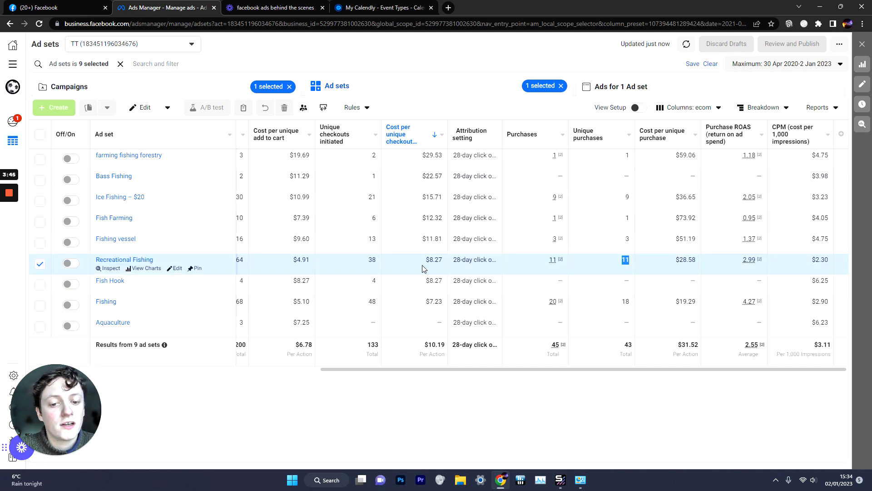
{"action": "mouse_move", "coordinate": [499, 268]}
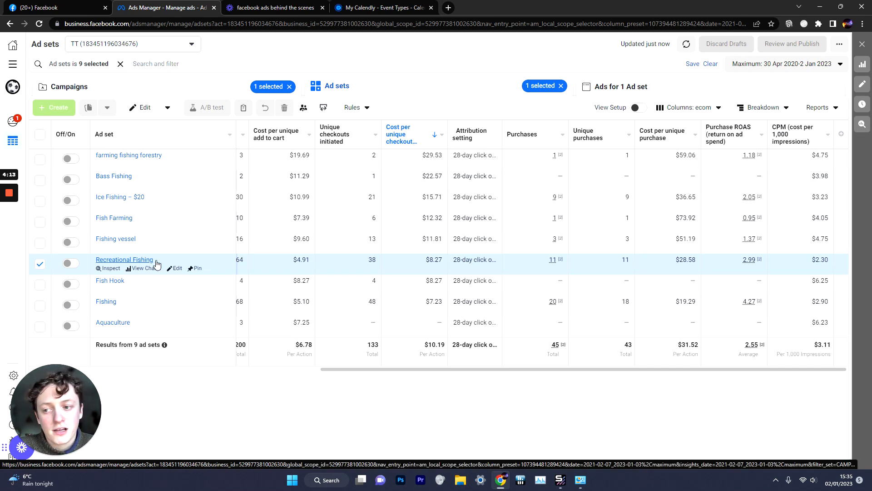
{"action": "mouse_move", "coordinate": [131, 244]}
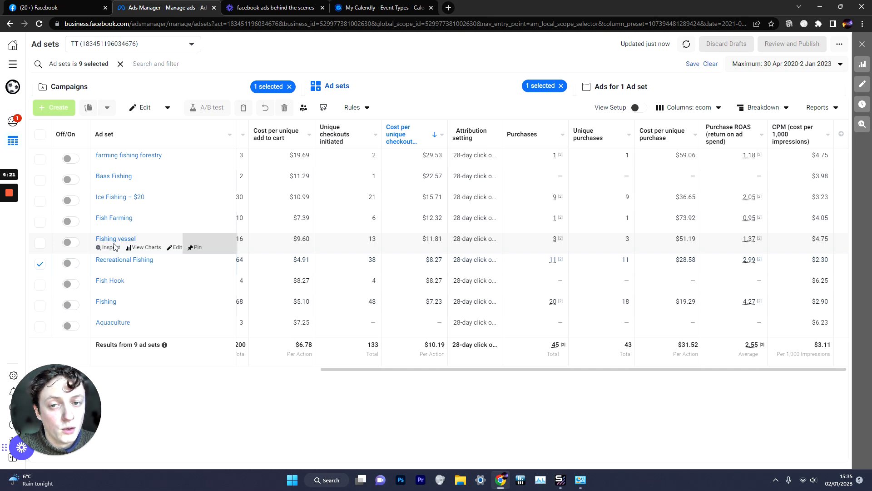
{"action": "mouse_move", "coordinate": [121, 243]}
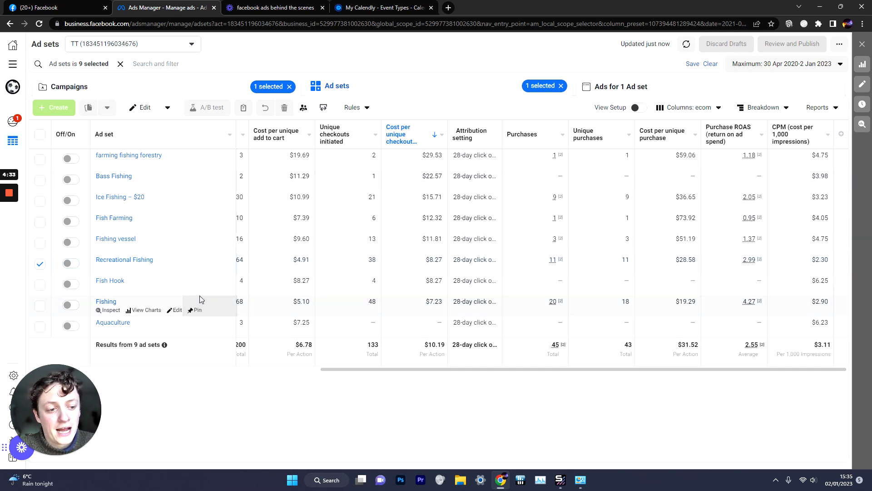
Add the Ice Fishing and Fishing ad sets to the selection
{"action": "left_click", "coordinate": [40, 200]}
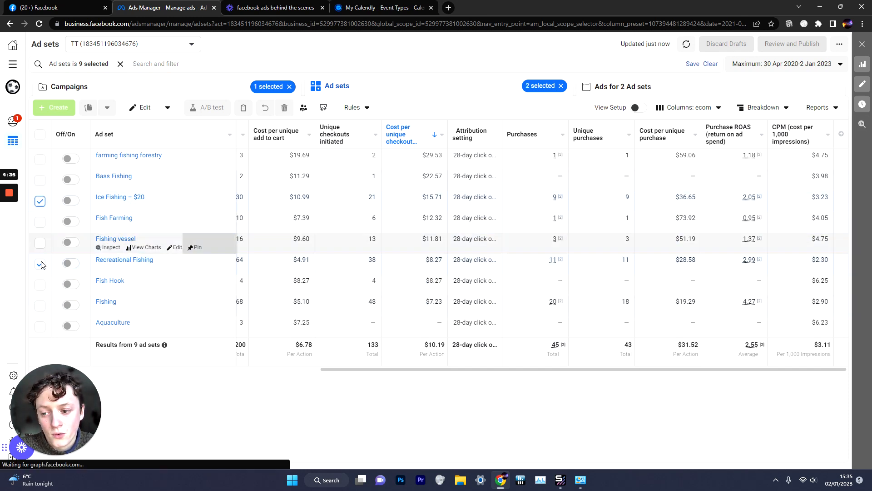
{"action": "left_click", "coordinate": [39, 305]}
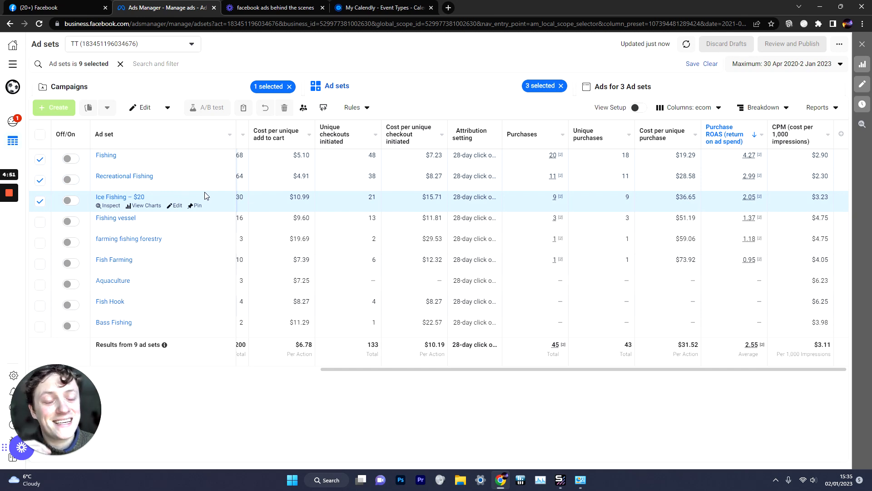
{"action": "mouse_move", "coordinate": [226, 211]}
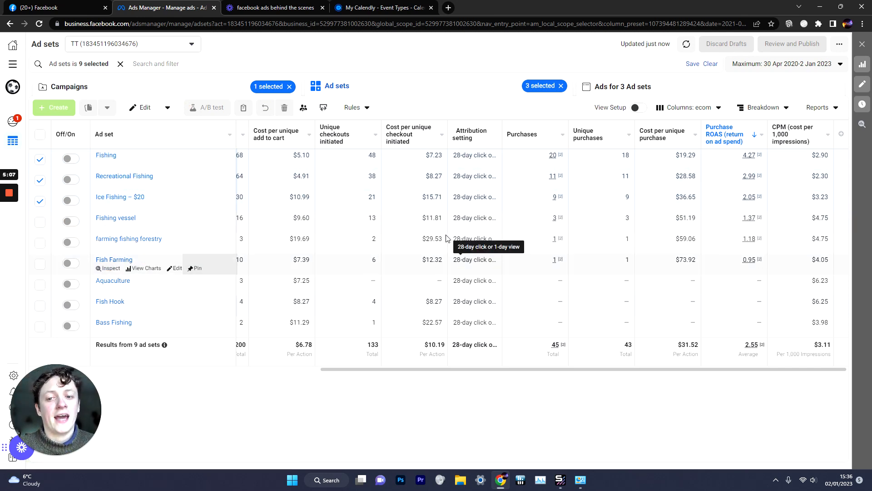
{"action": "mouse_move", "coordinate": [560, 232]}
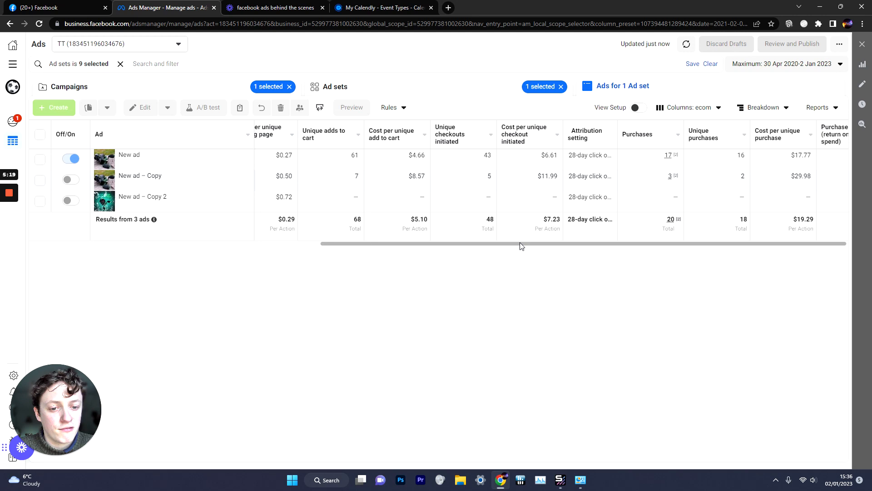
{"action": "scroll", "scroll_direction": "right", "scroll_amount": 3}
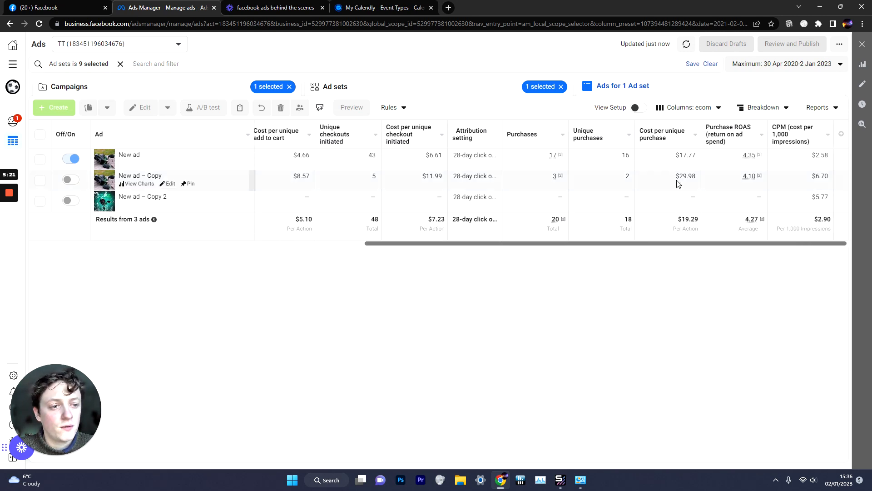
{"action": "left_click", "coordinate": [39, 159]}
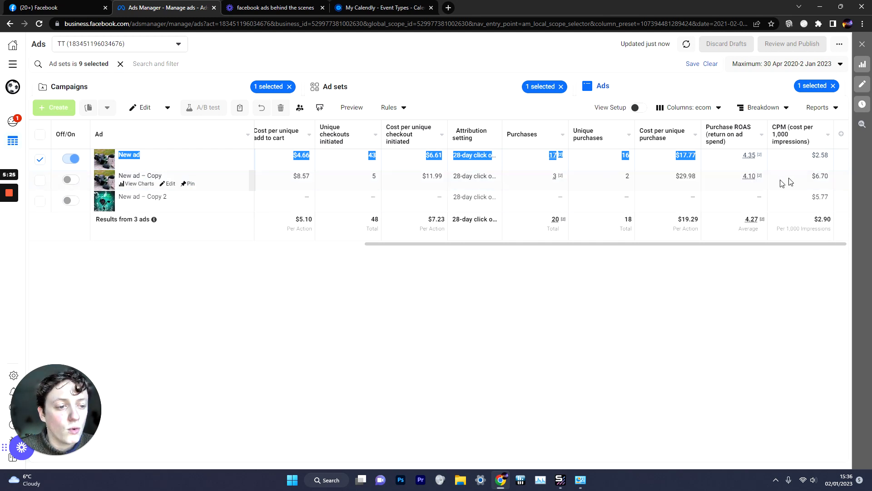
{"action": "scroll", "scroll_direction": "left", "scroll_amount": 3}
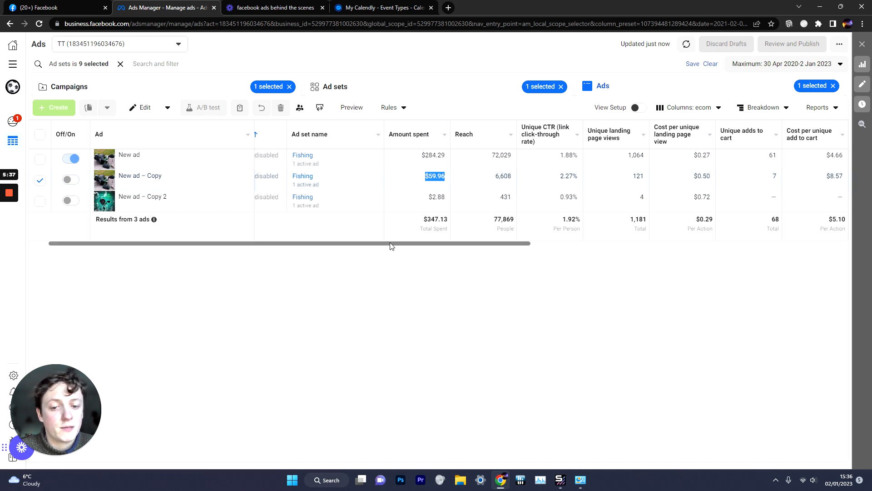
{"action": "scroll", "scroll_direction": "right", "scroll_amount": 3}
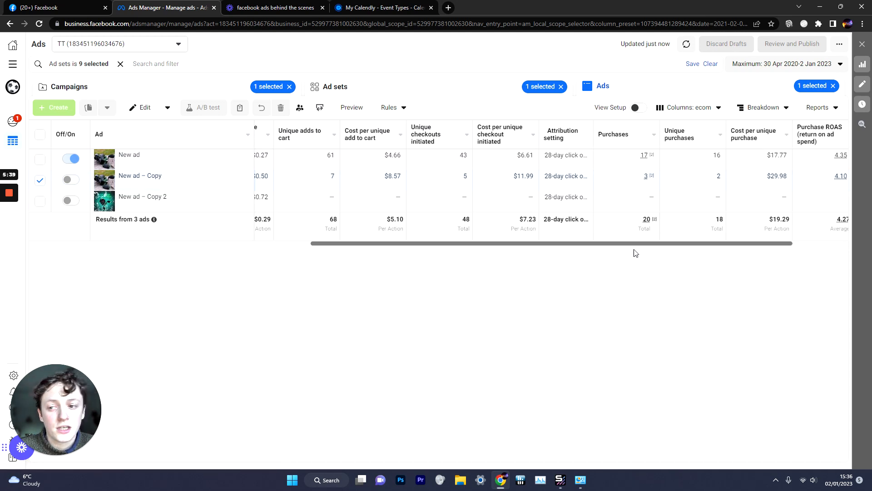
{"action": "mouse_move", "coordinate": [137, 156]}
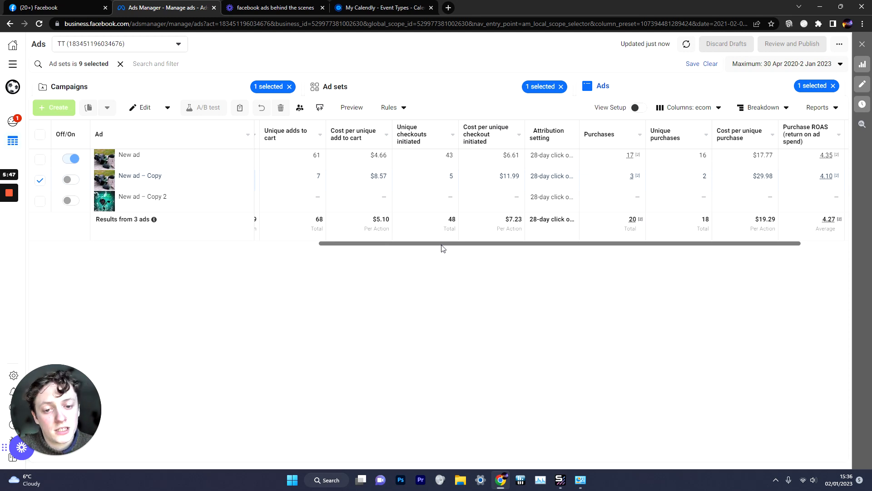
{"action": "mouse_move", "coordinate": [117, 160]}
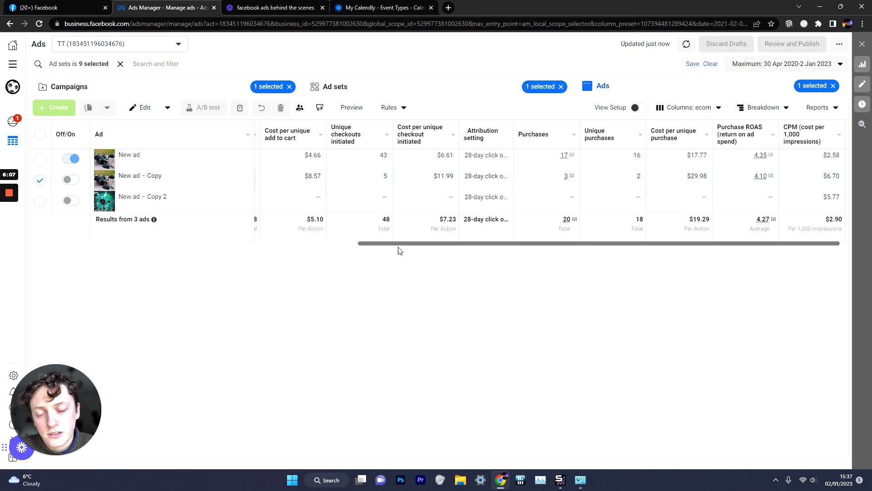
{"action": "mouse_move", "coordinate": [352, 271]}
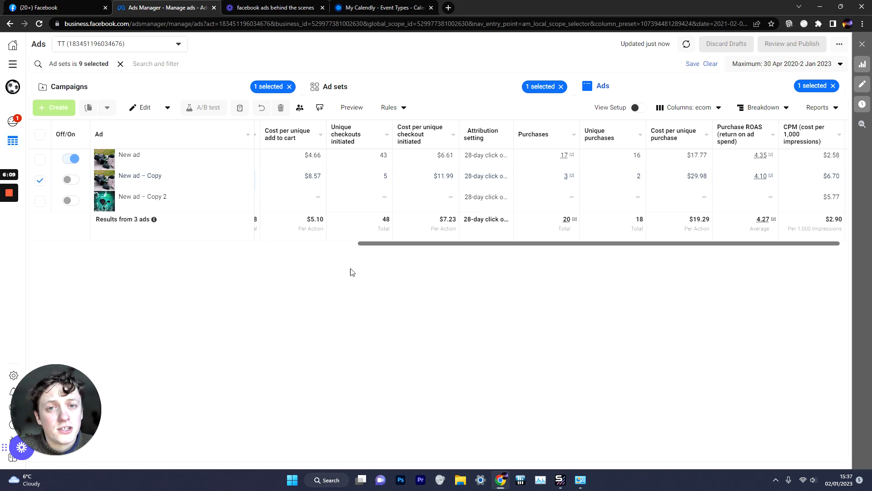
{"action": "mouse_move", "coordinate": [143, 196]}
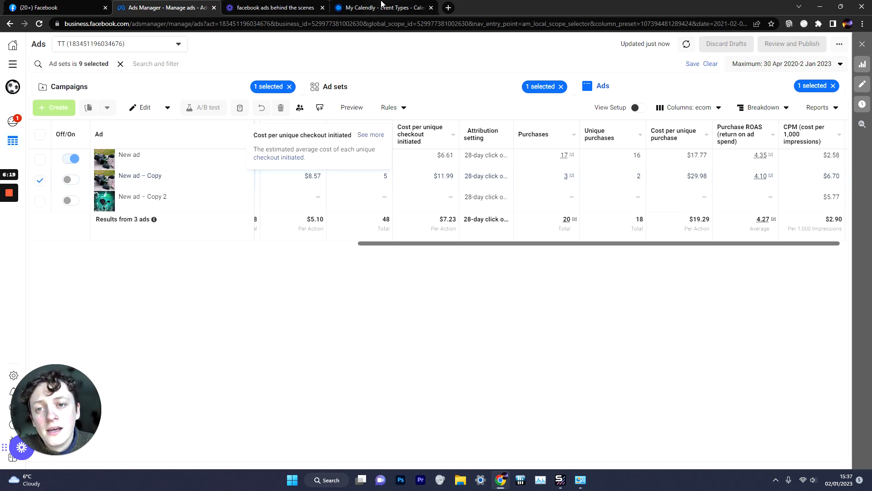
View the Dropshipping Mastermind 1 on 1 booking page in Calendly, then return to the Fishing ads
{"action": "left_click", "coordinate": [383, 7]}
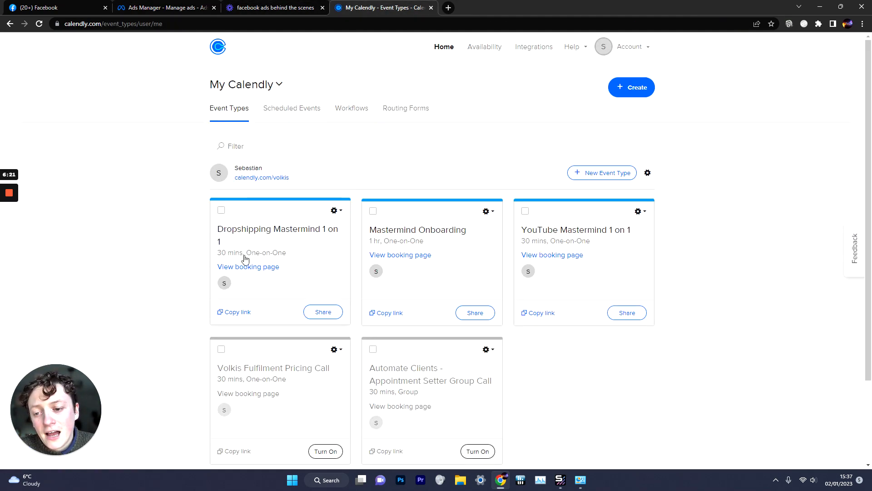
{"action": "left_click", "coordinate": [248, 267]}
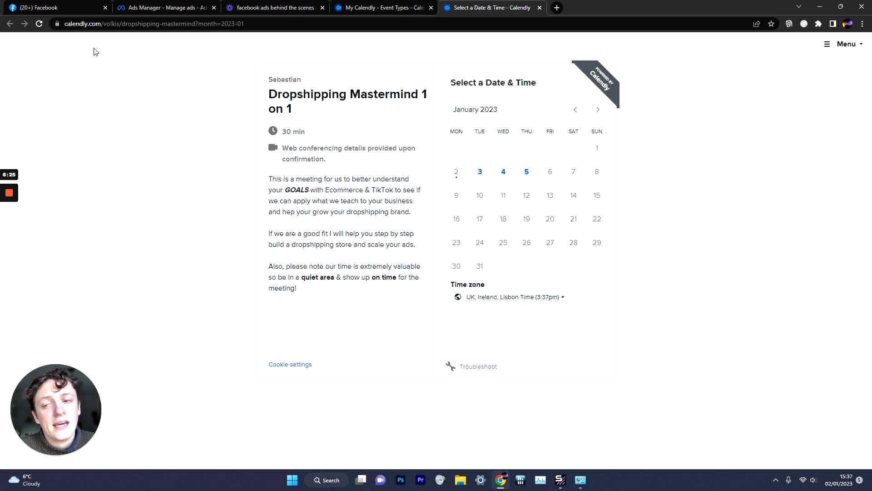
{"action": "left_click", "coordinate": [164, 8]}
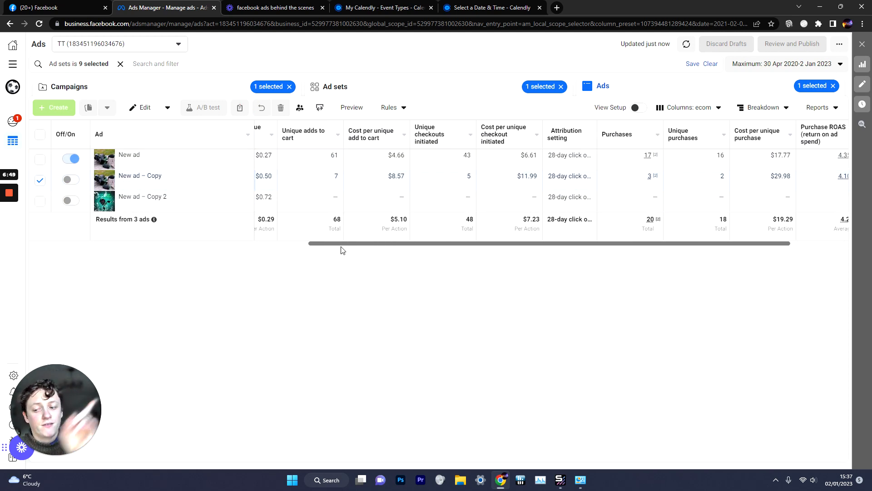
{"action": "mouse_move", "coordinate": [74, 200]}
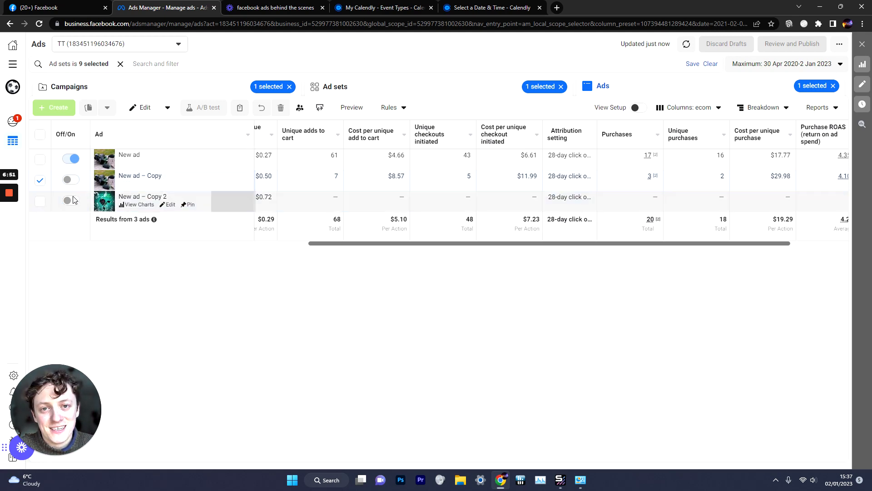